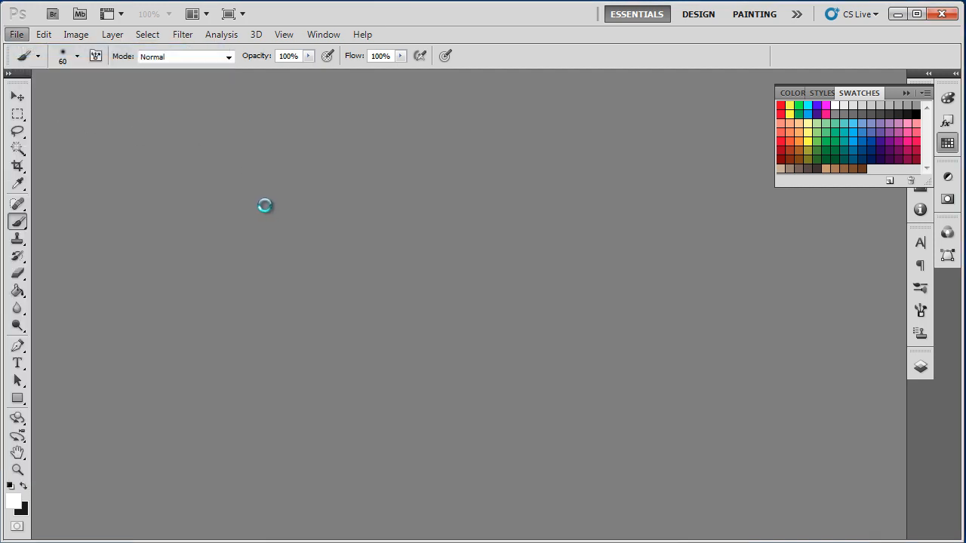
Create a new 1600 × 1200 px document with a transparent background.
left_click(15, 33)
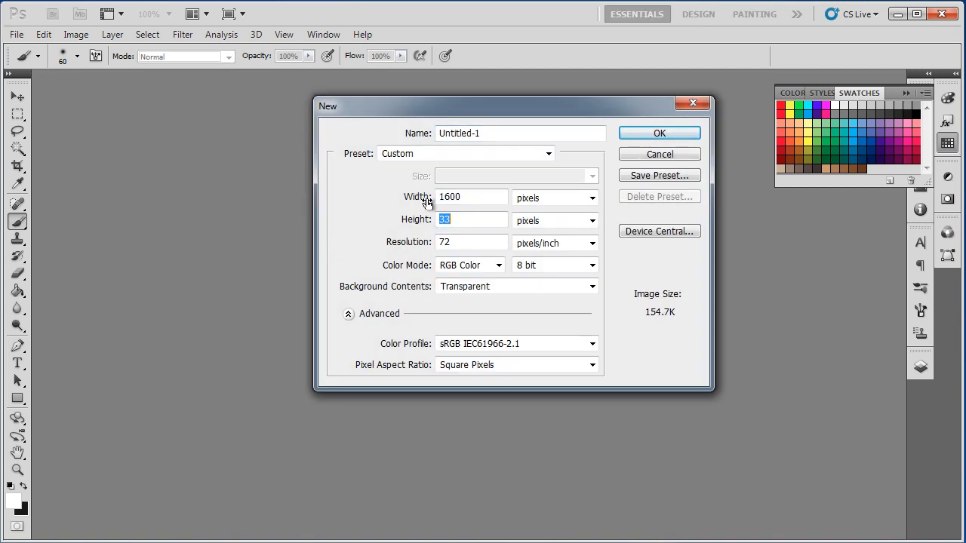
type("1200")
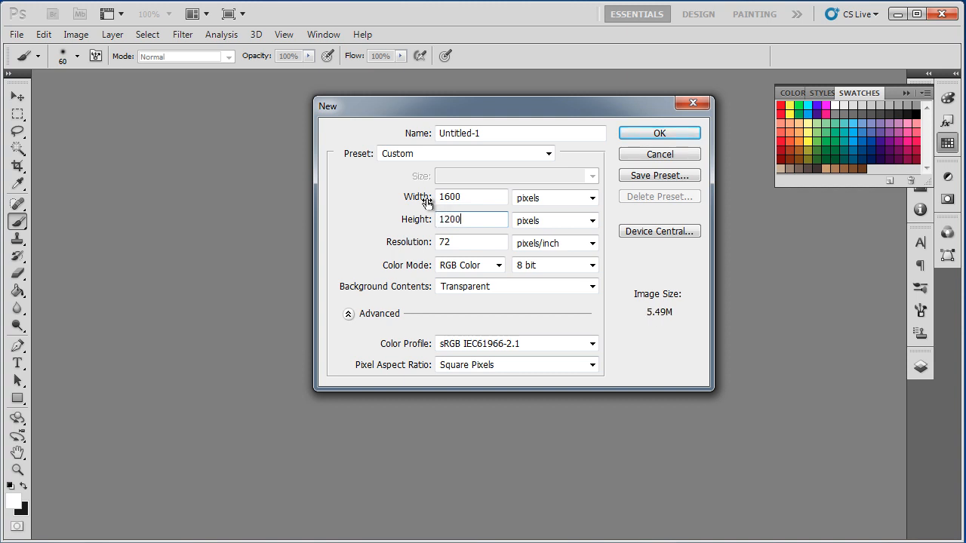
left_click(658, 133)
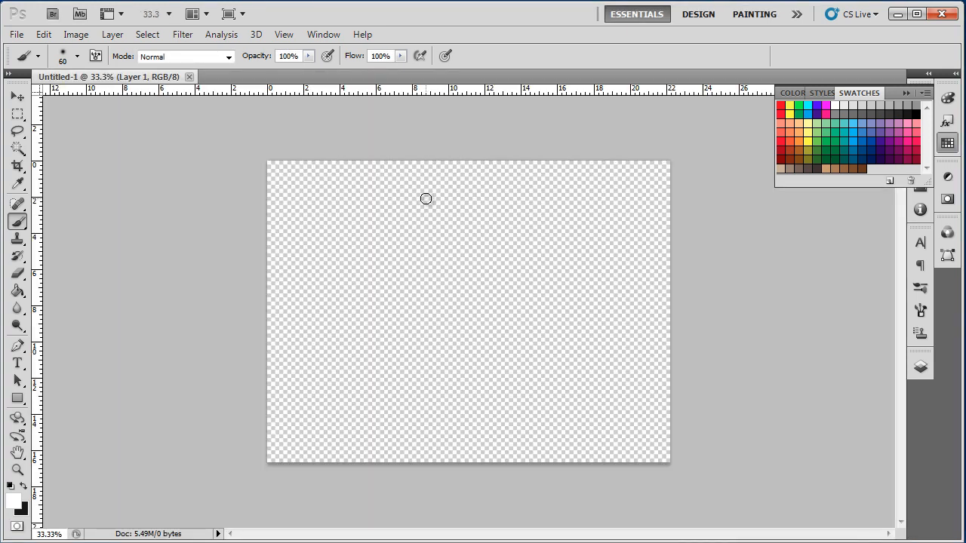
Fill Layer 1 with near-black using the Paint Bucket and add an empty layer above it.
left_click(17, 289)
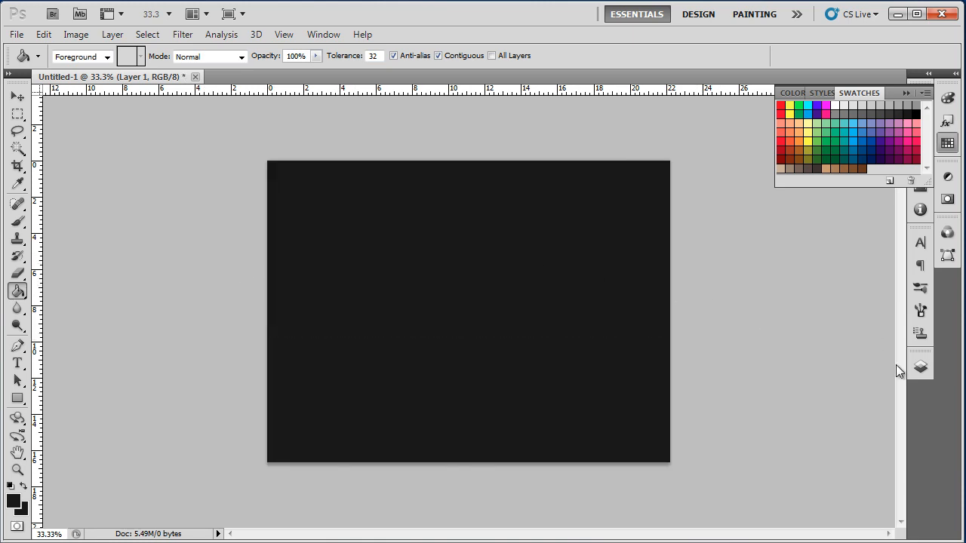
left_click(921, 366)
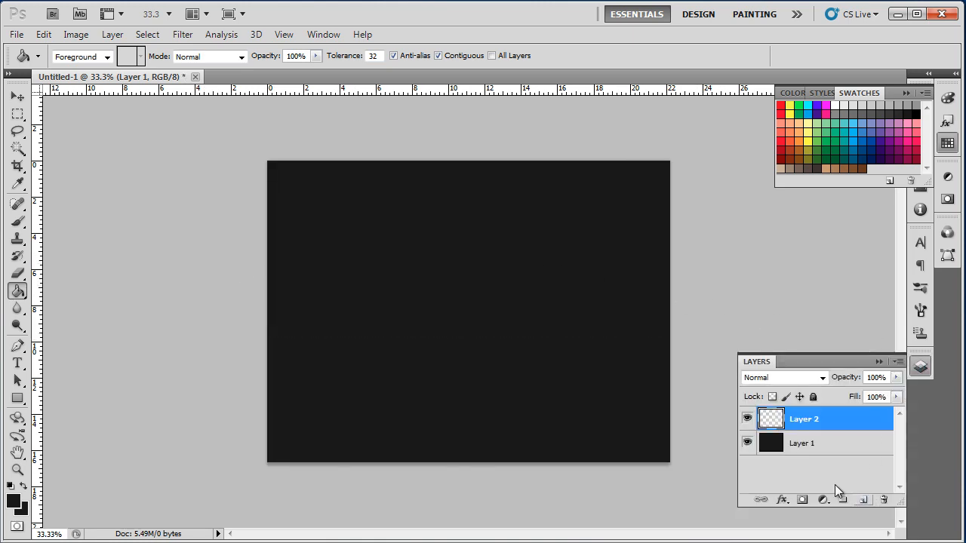
left_click(78, 55)
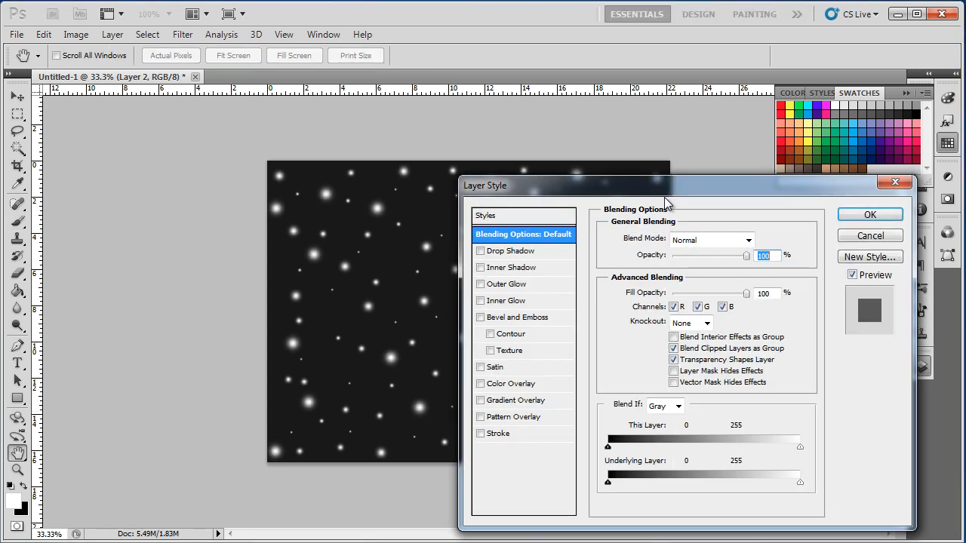
Apply an Outer Glow layer style with a magenta colour to the white dots layer.
left_click(510, 283)
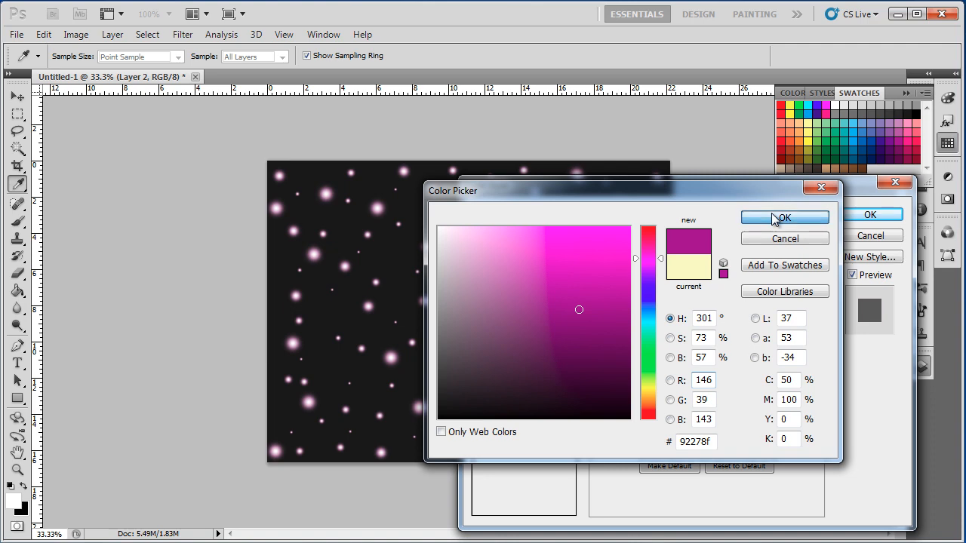
left_click(785, 218)
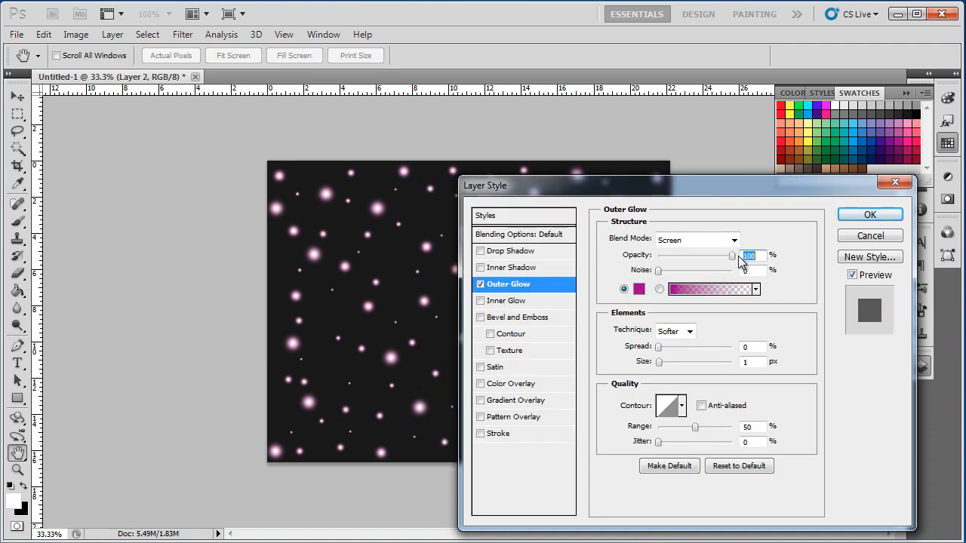
left_click(869, 214)
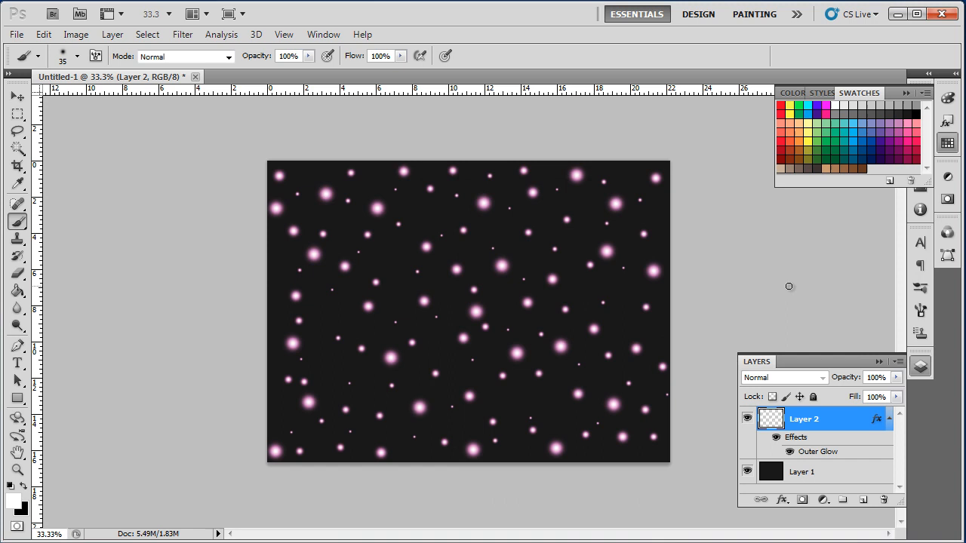
mouse_move(815, 427)
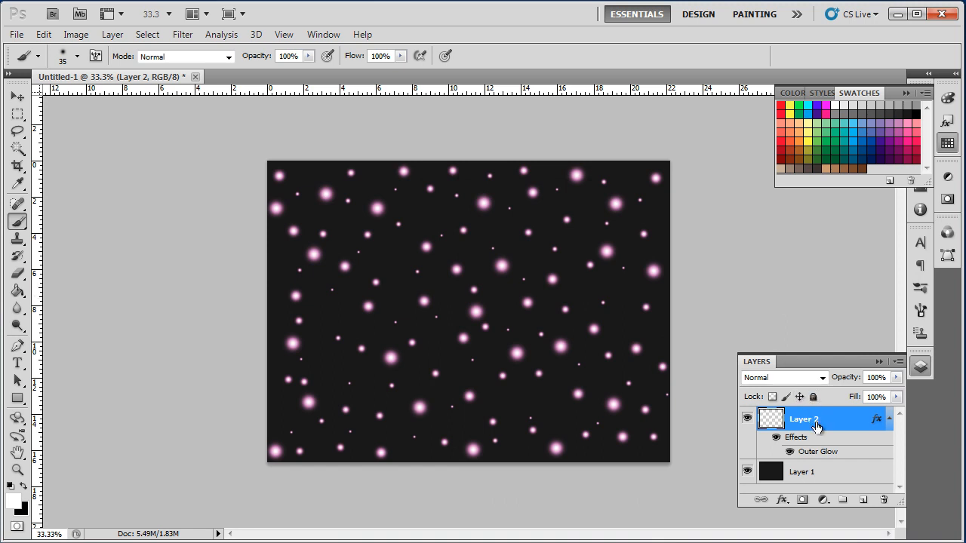
Duplicate the glowing dots layer (Ctrl+J) and apply Radial Blur: Amount 100, Zoom, Best quality.
key("ctrl+j")
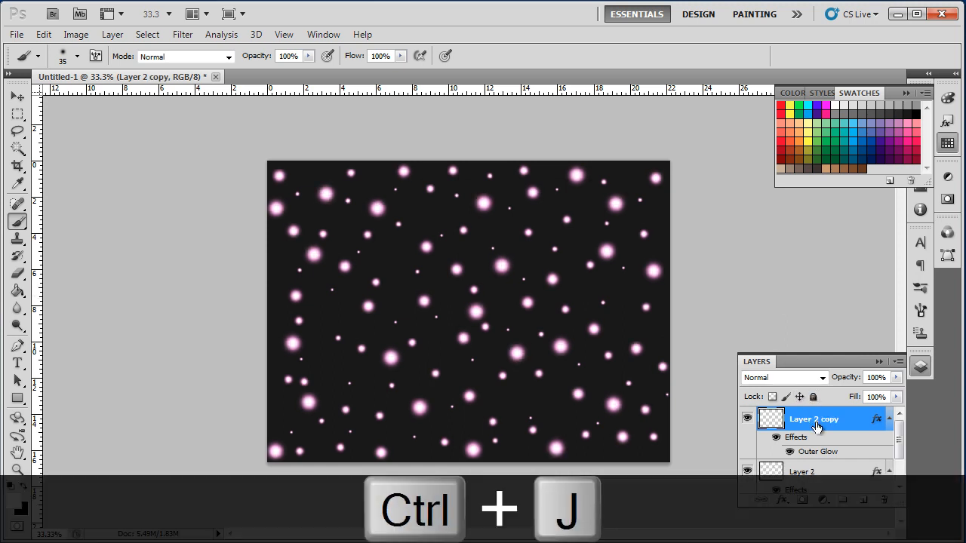
key("ctrl+j")
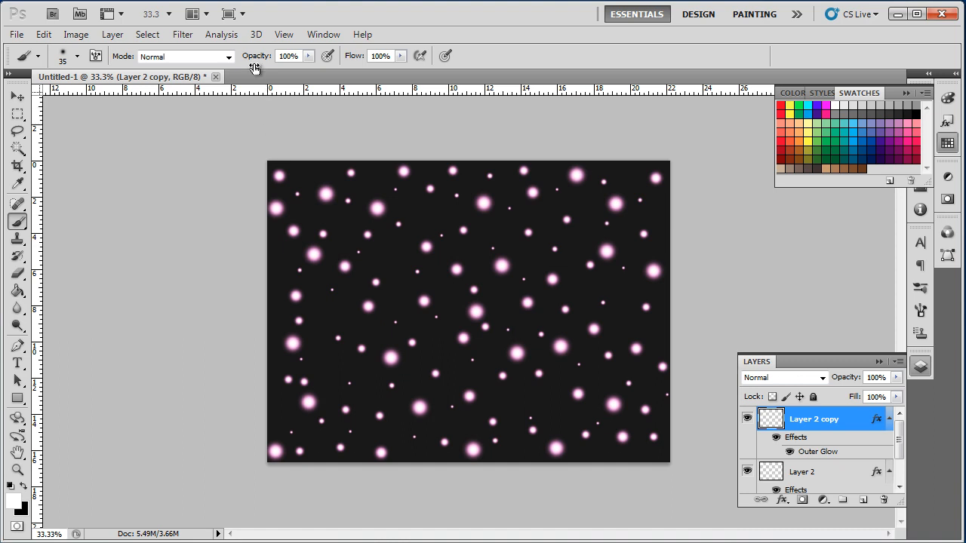
left_click(181, 34)
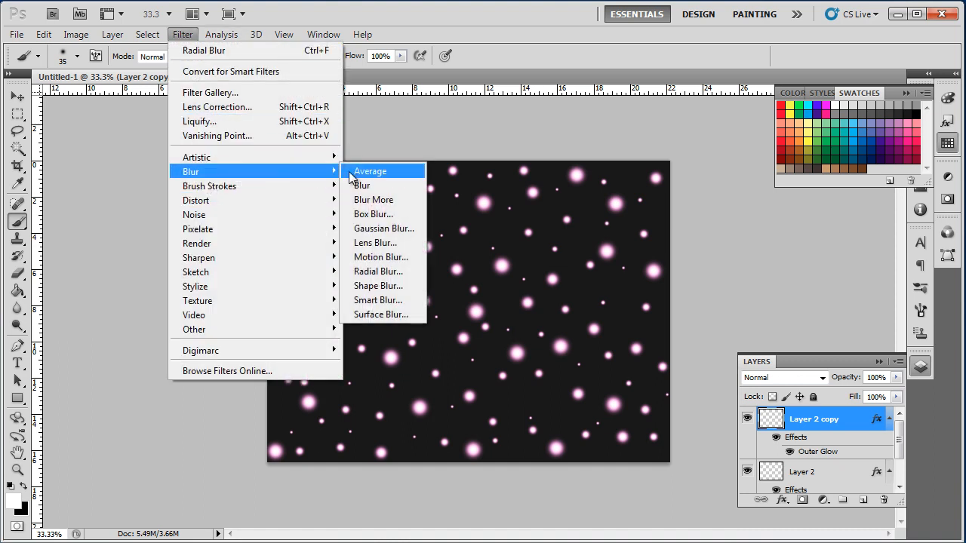
left_click(378, 271)
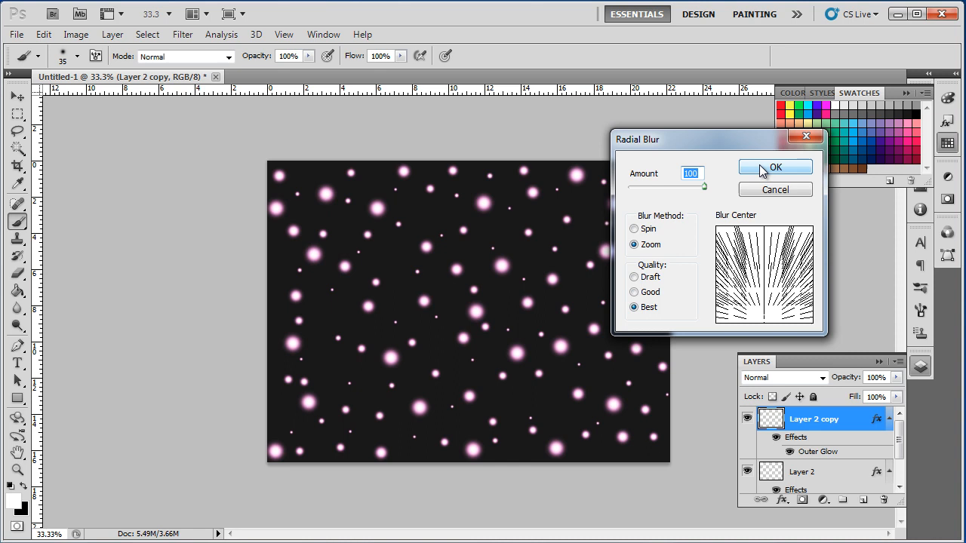
left_click(776, 166)
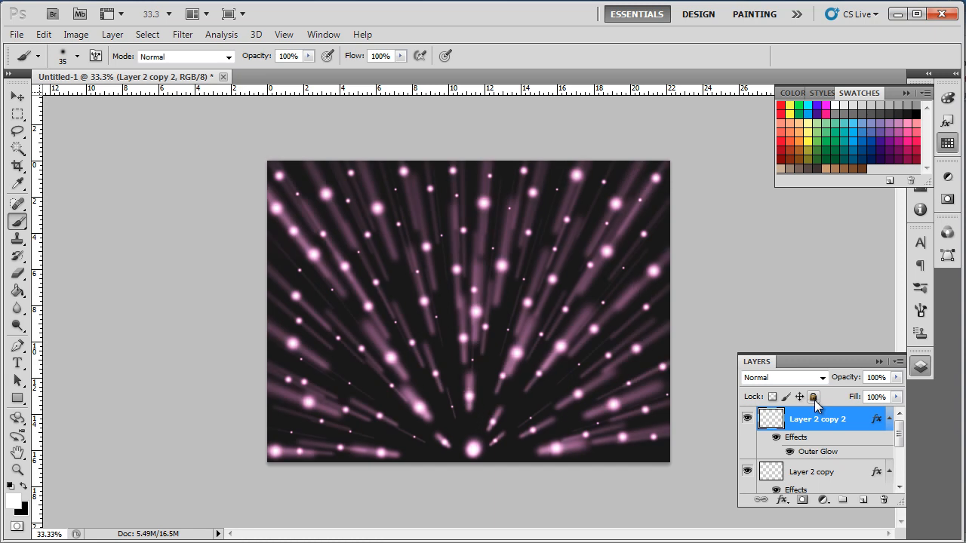
Free-transform the top streak layer taller than the canvas, then set Layer 2 copy to 50% opacity.
key("ctrl+t")
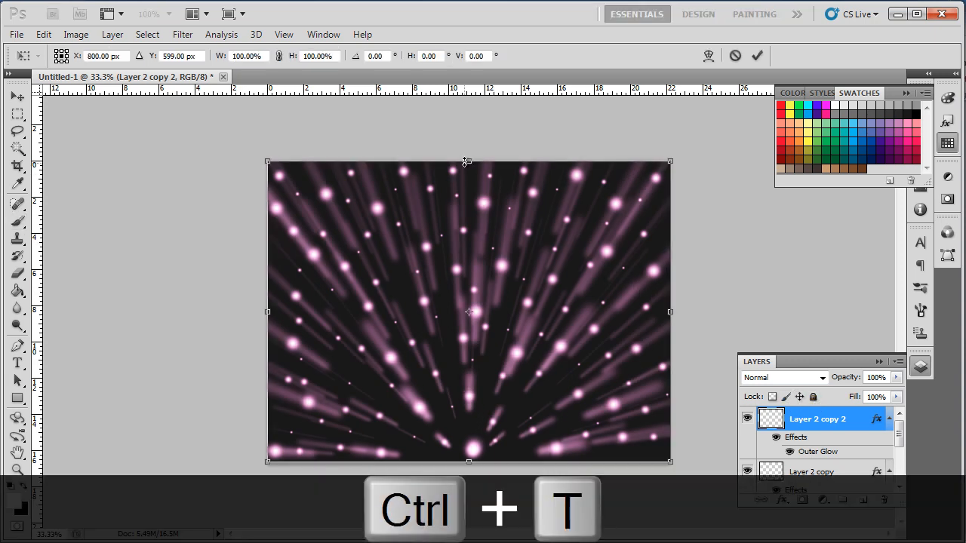
left_click_drag(468, 160, 471, 115)
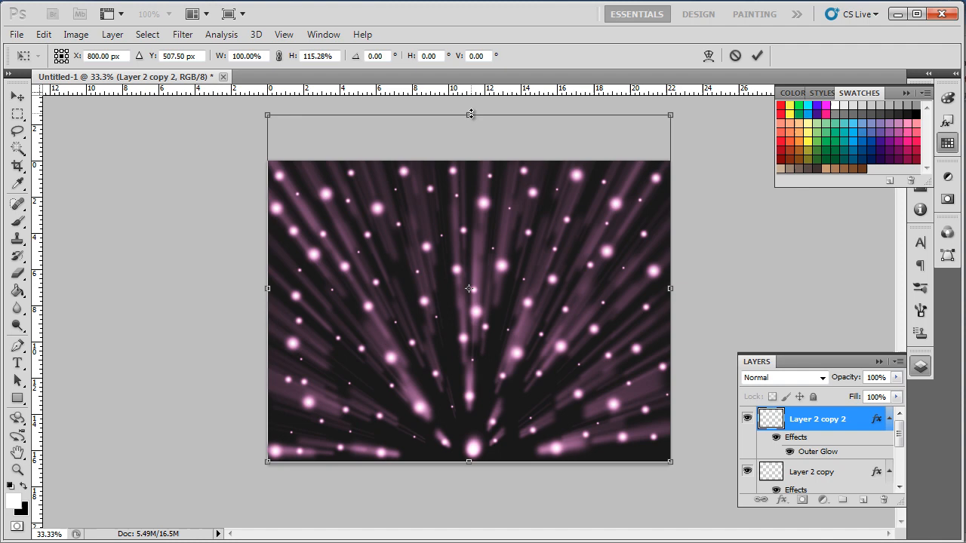
left_click_drag(470, 115, 468, 103)
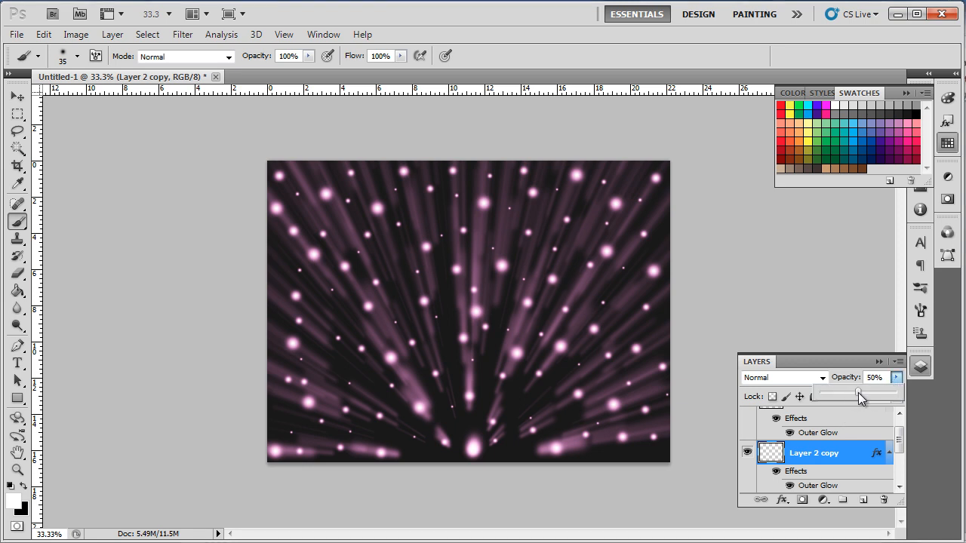
left_click_drag(859, 392, 867, 392)
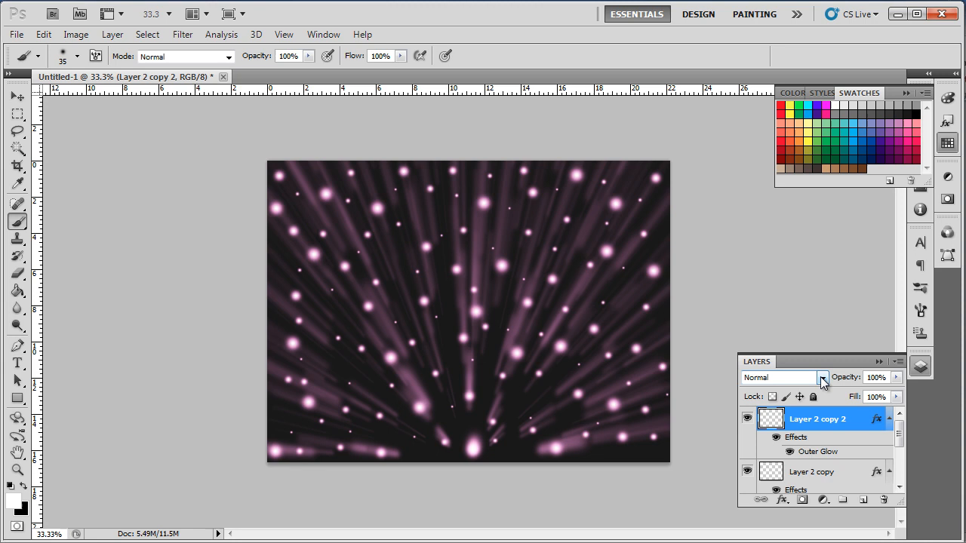
Set the top stretched streak layer's blend mode to Overlay.
left_click(823, 378)
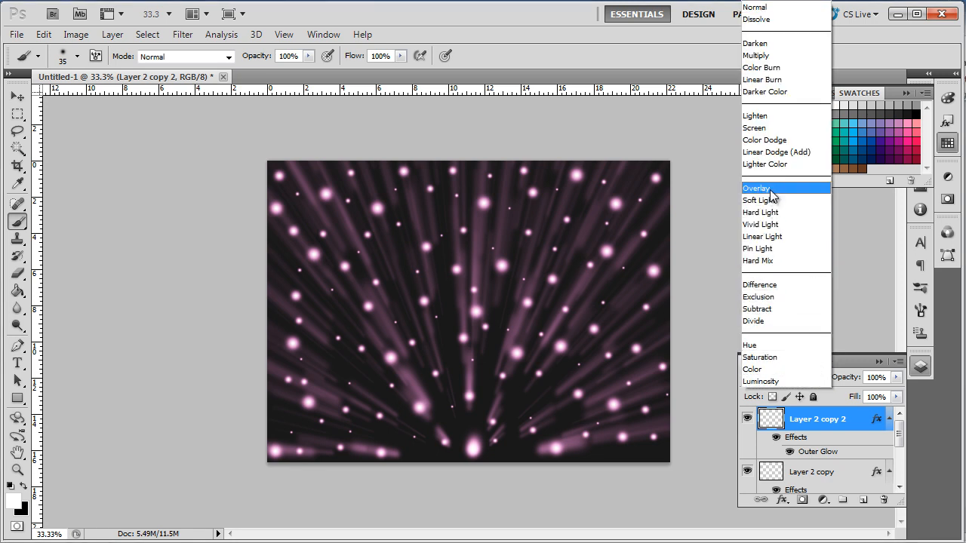
left_click(756, 187)
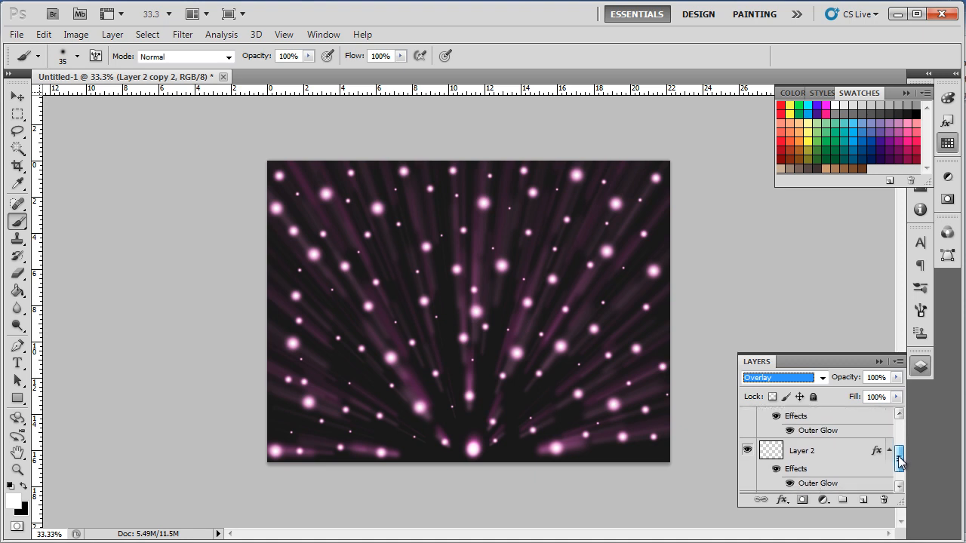
left_click(803, 450)
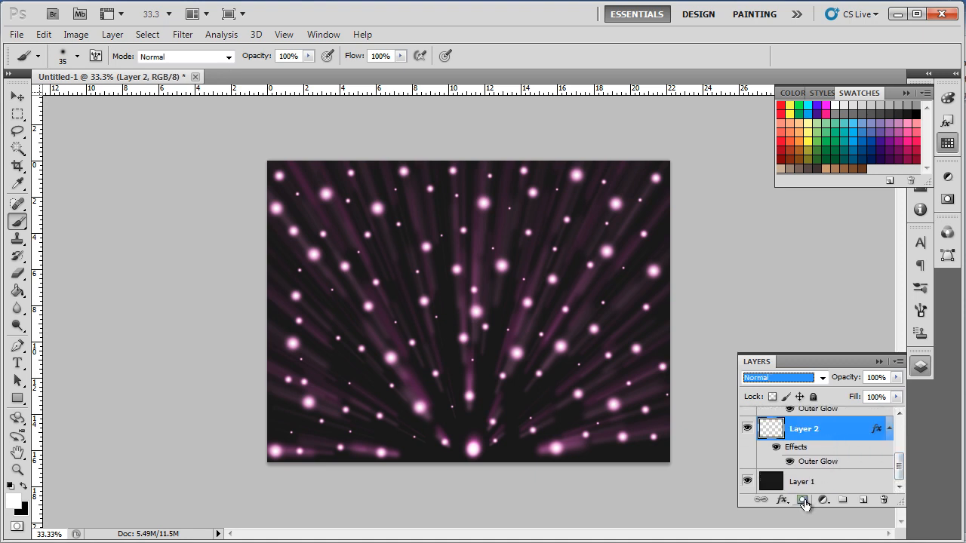
Add a layer mask to Layer 2 and brush into it at about 40% opacity.
left_click(803, 500)
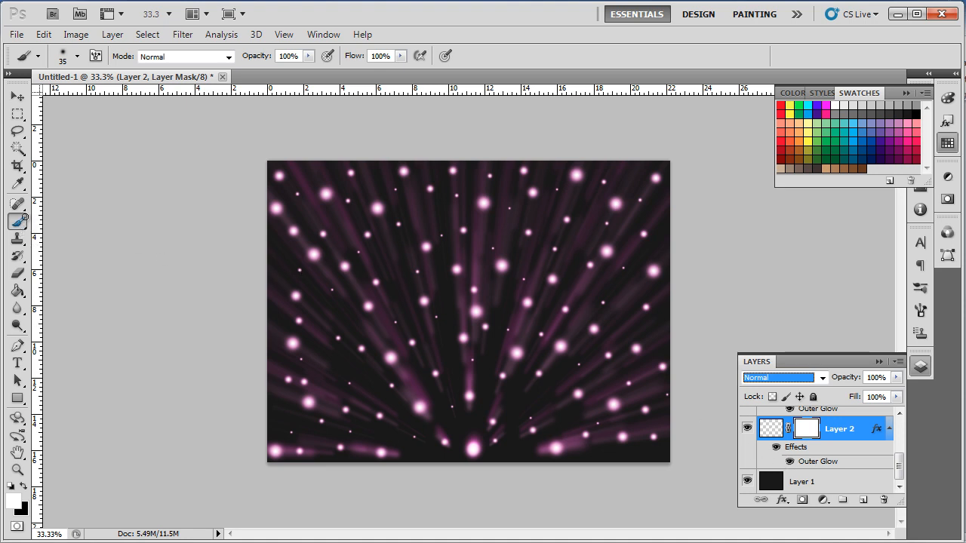
left_click_drag(310, 71, 260, 71)
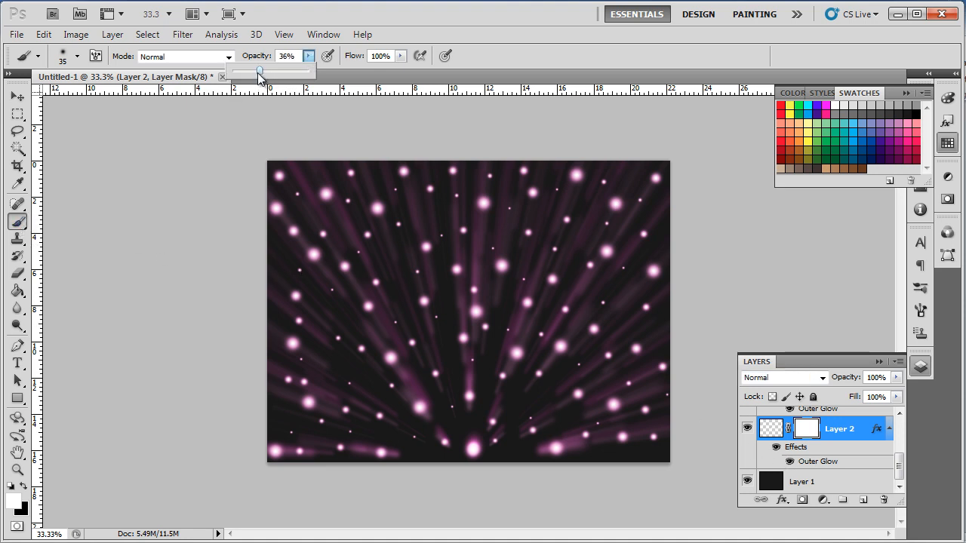
left_click_drag(259, 70, 255, 70)
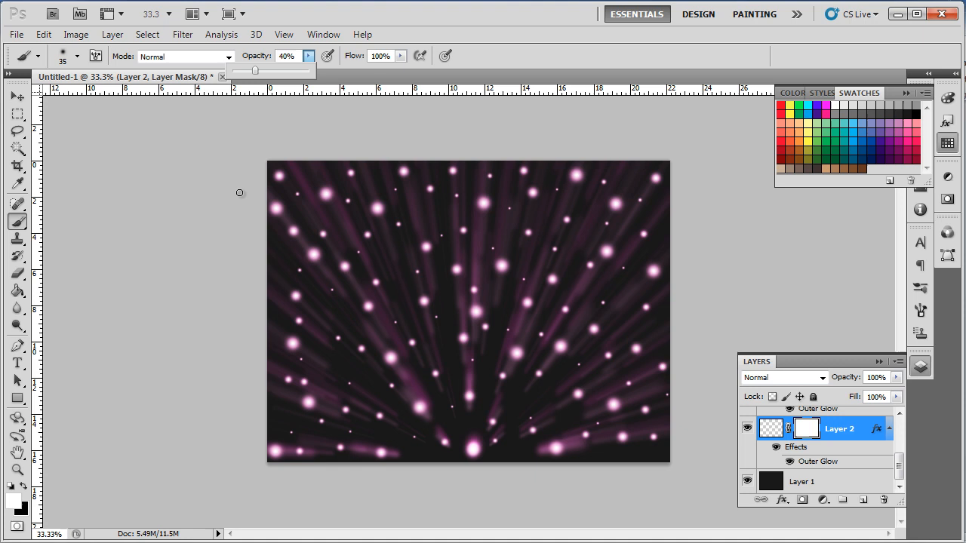
mouse_move(248, 350)
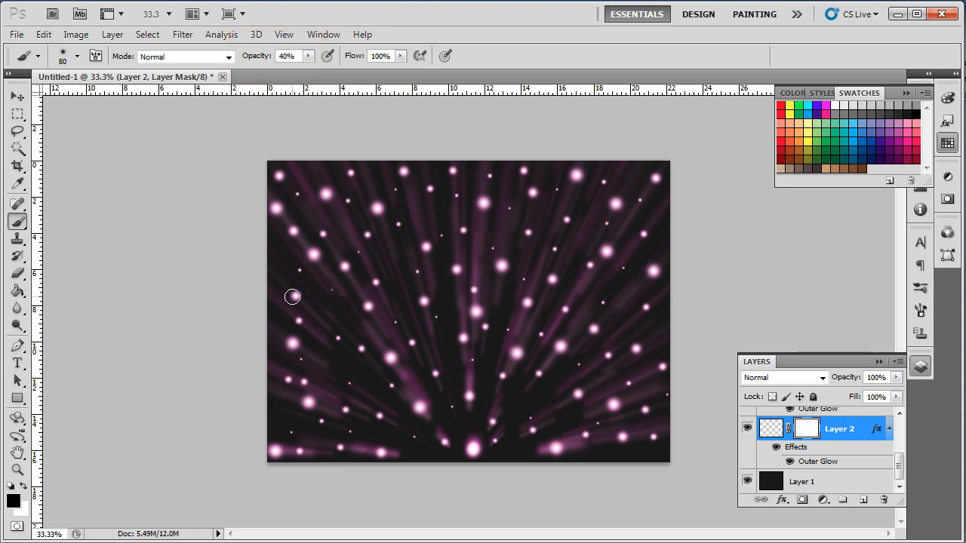
mouse_move(344, 269)
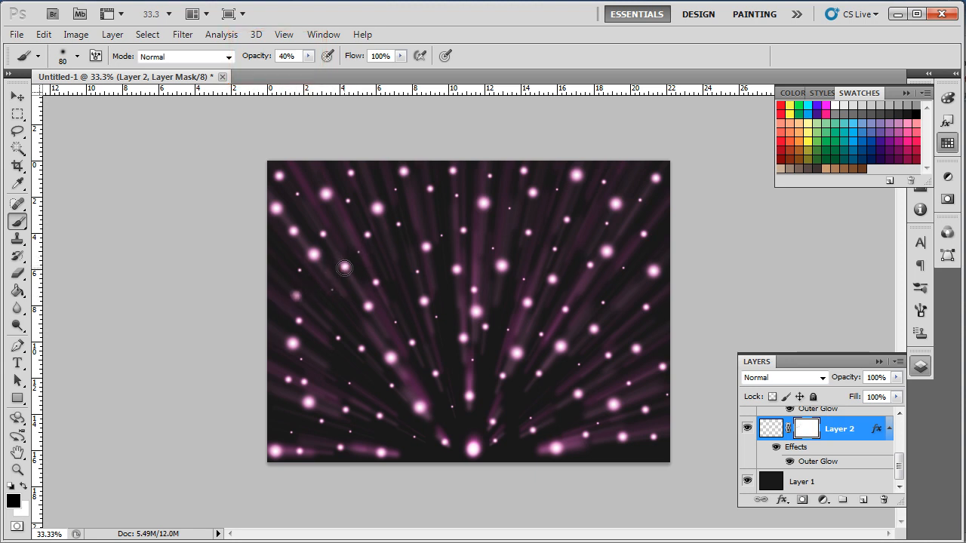
left_click(308, 54)
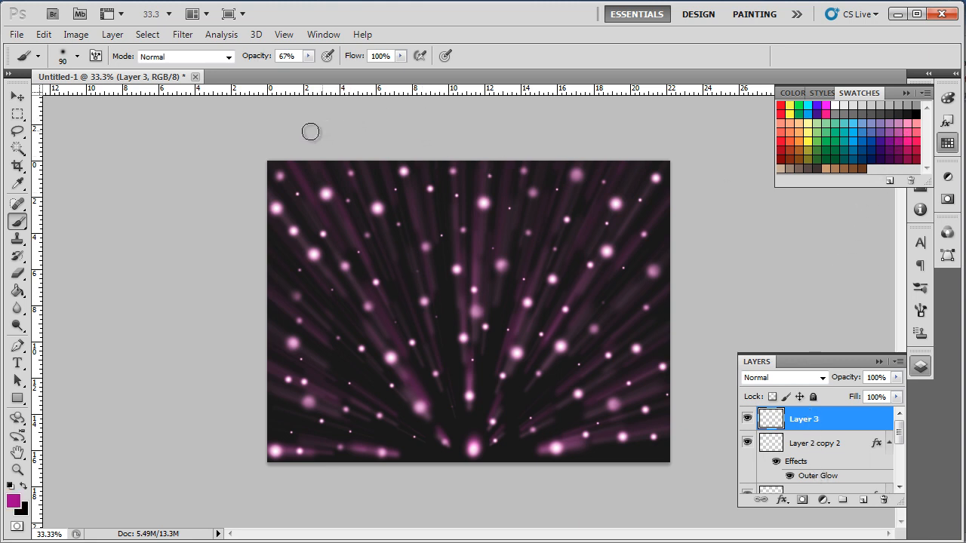
Add Layer 3 on top with magenta as the foreground colour for painting.
left_click(308, 56)
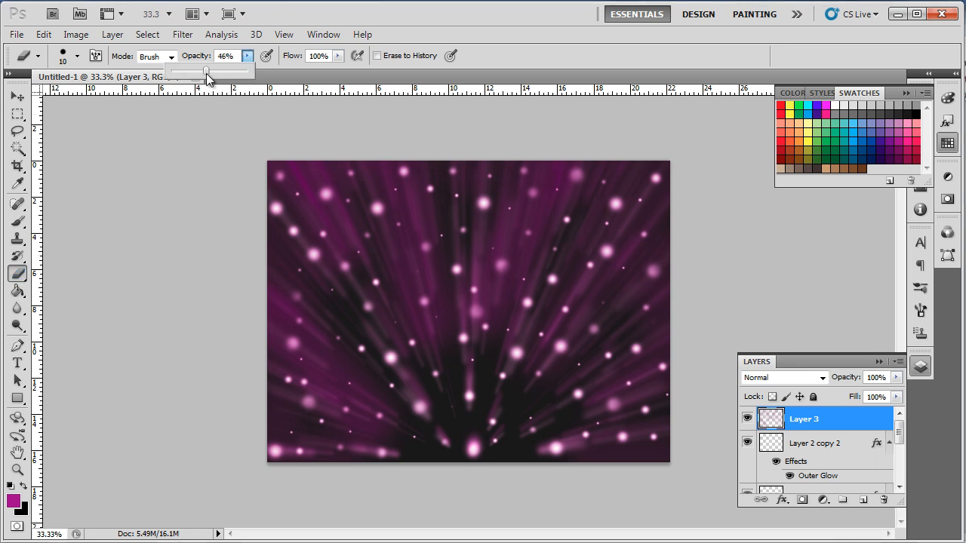
Adjust brush opacity and paint magenta tint over the image edges on Layer 3.
left_click_drag(208, 70, 229, 71)
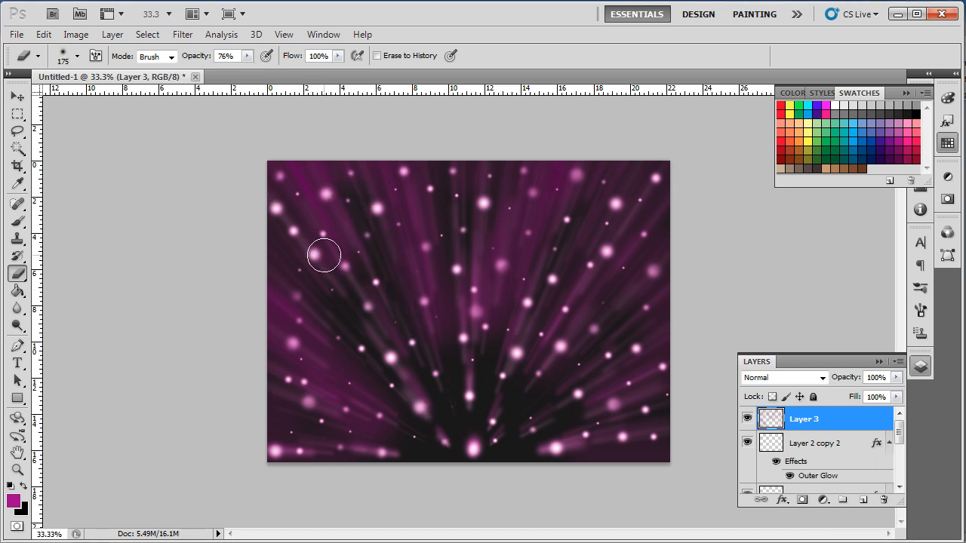
left_click_drag(325, 255, 441, 435)
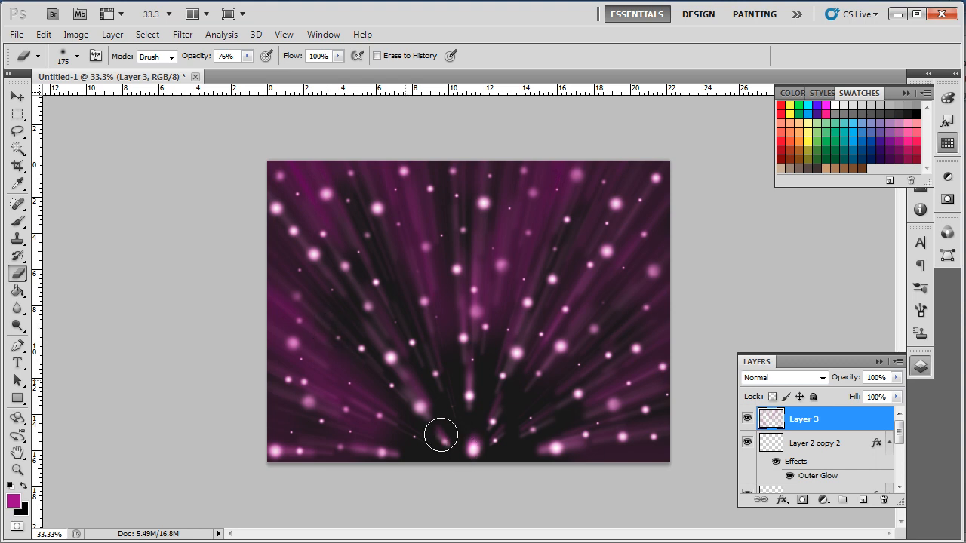